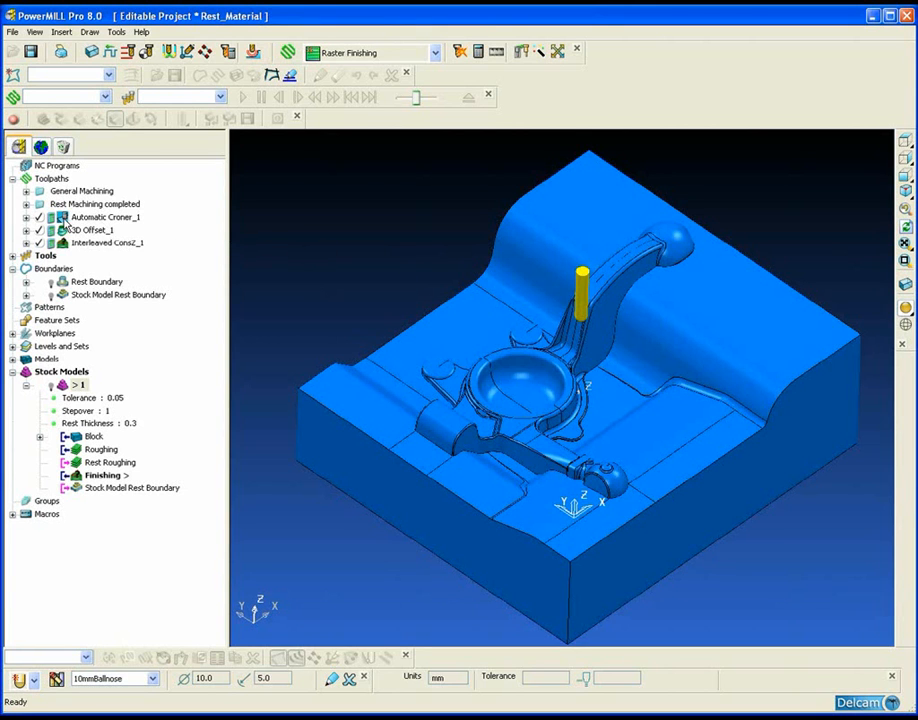
Step: Activate the Automatic Croner_1 toolpath via its light bulb in the Explorer
{"action": "left_click", "coordinate": [105, 217]}
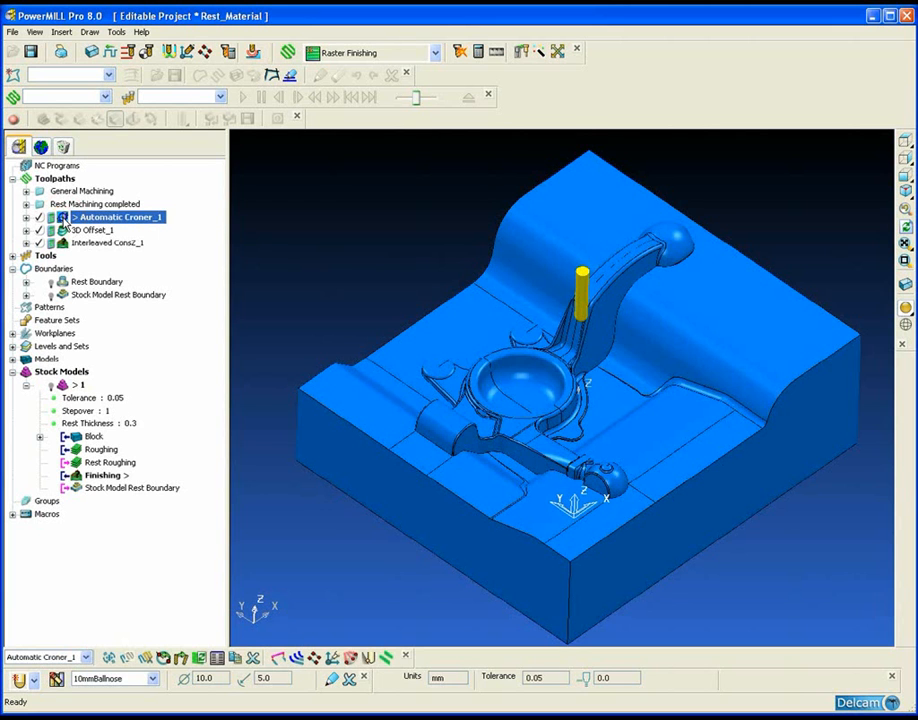
Step: Recalculate Automatic Croner_1 corner finishing with its existing settings
{"action": "double_click", "coordinate": [118, 217]}
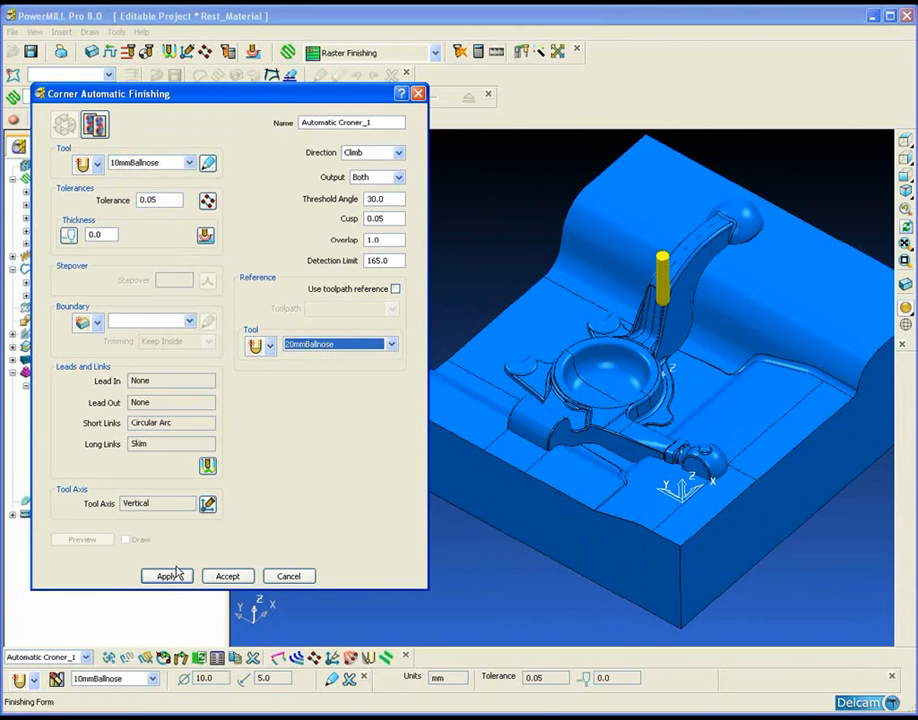
{"action": "left_click", "coordinate": [167, 575]}
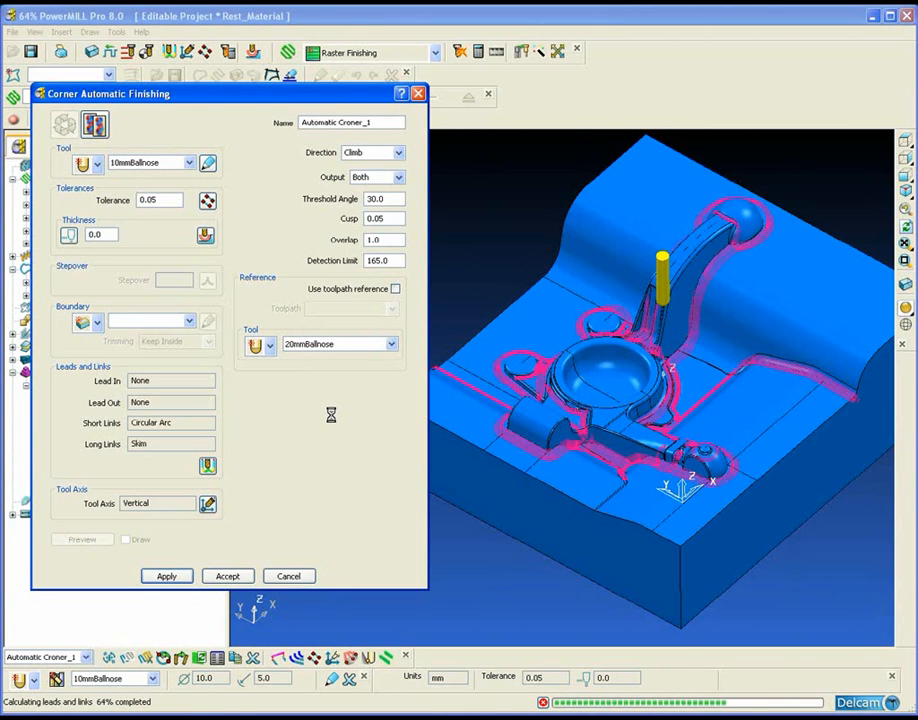
{"action": "left_click", "coordinate": [166, 575]}
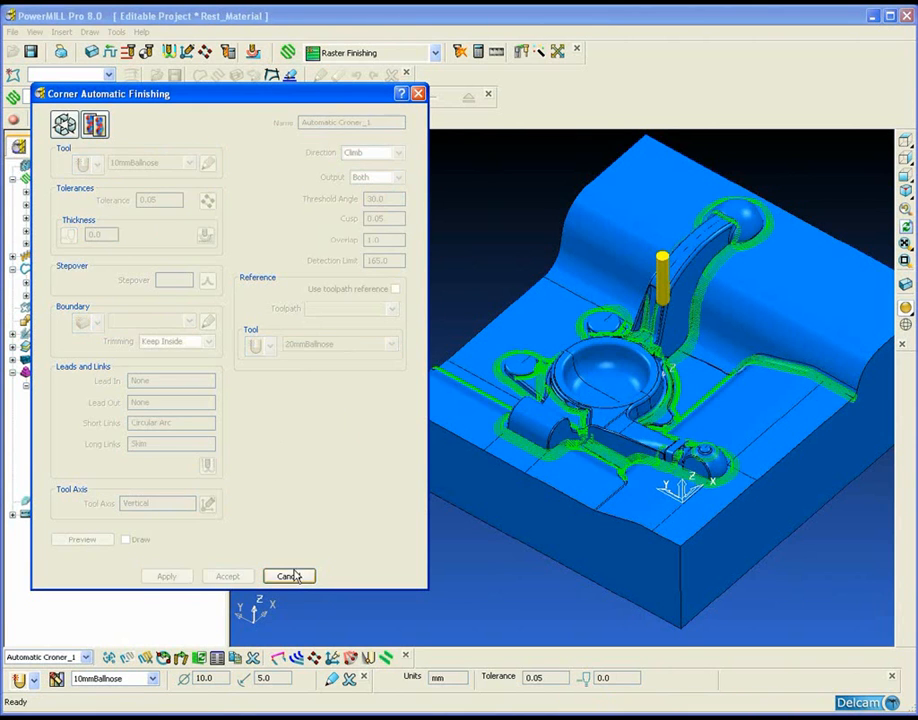
Step: Cancel the Corner Automatic Finishing dialog to view the corner passes
{"action": "left_click", "coordinate": [289, 575]}
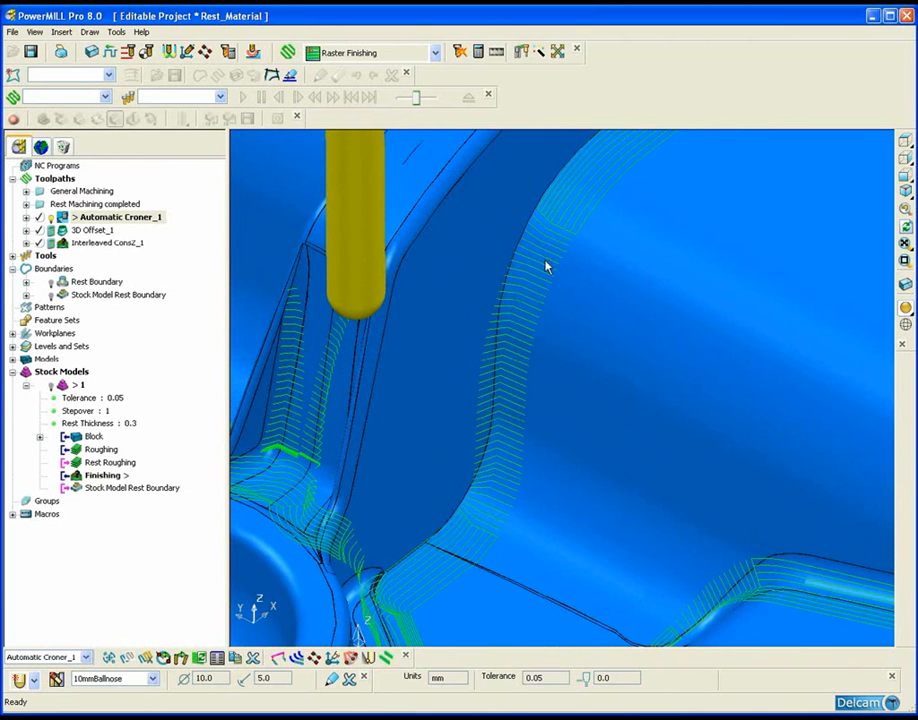
{"action": "mouse_move", "coordinate": [454, 558]}
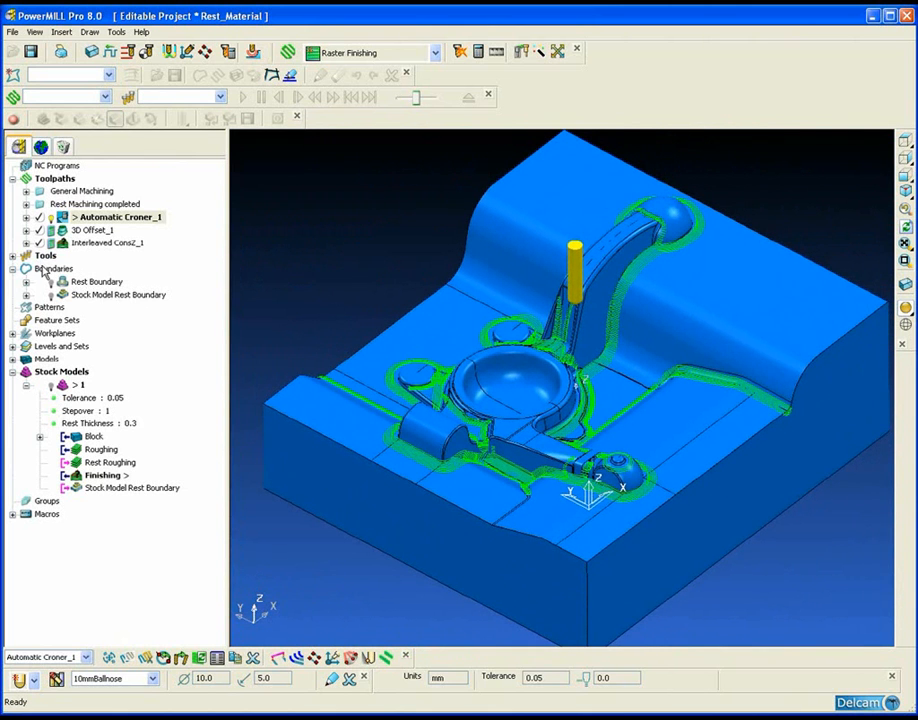
Step: Create rest boundary 1 from the Boundaries context menu
{"action": "right_click", "coordinate": [54, 268]}
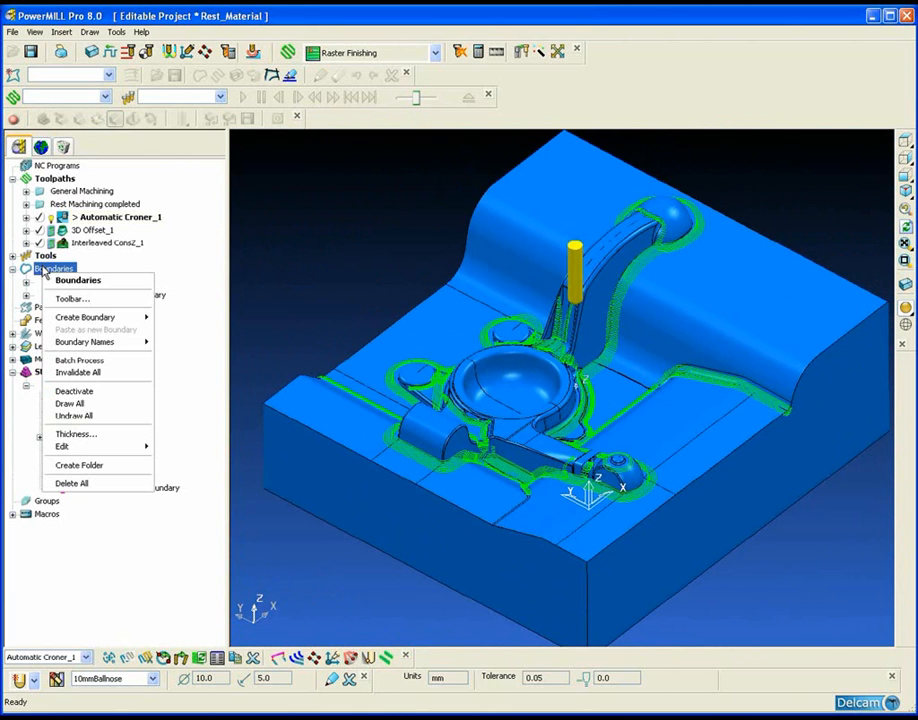
{"action": "mouse_move", "coordinate": [72, 298]}
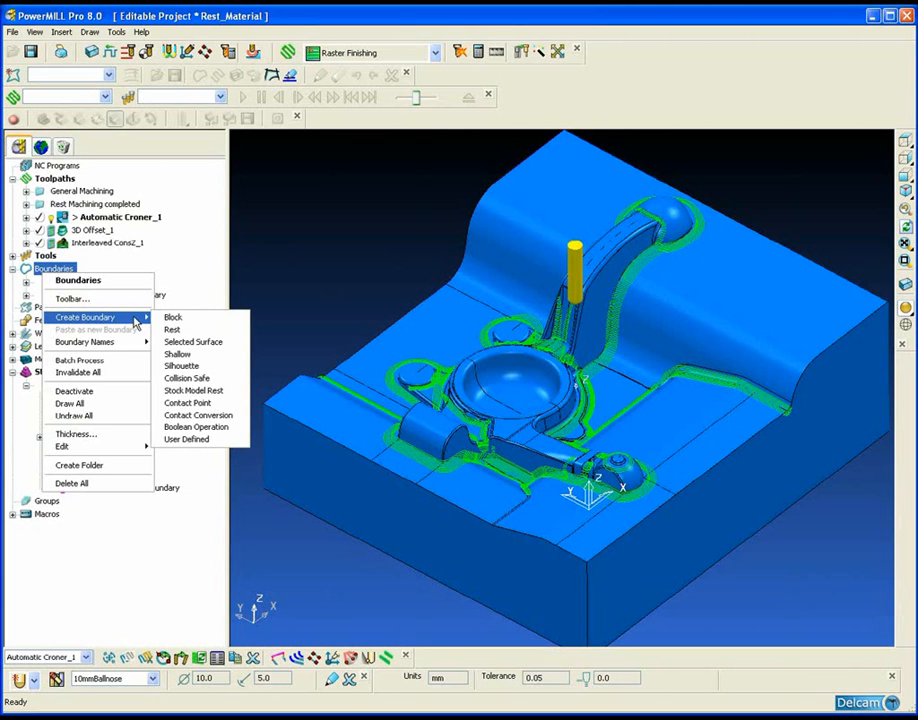
{"action": "left_click", "coordinate": [172, 329]}
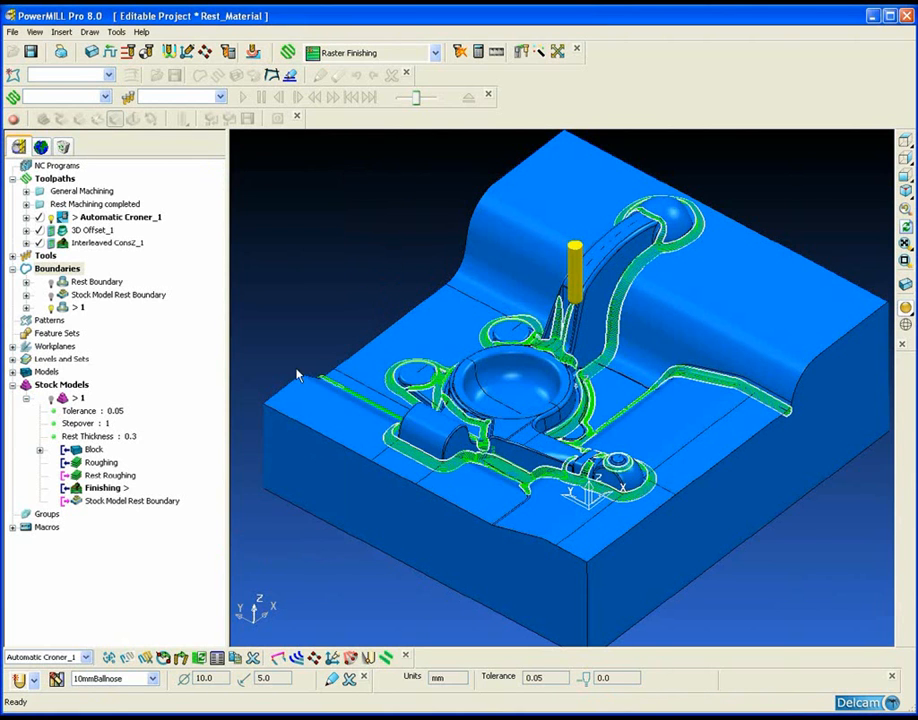
Step: Activate 3D Offset_1, limit it to boundary 1, and recalculate
{"action": "left_click", "coordinate": [100, 230]}
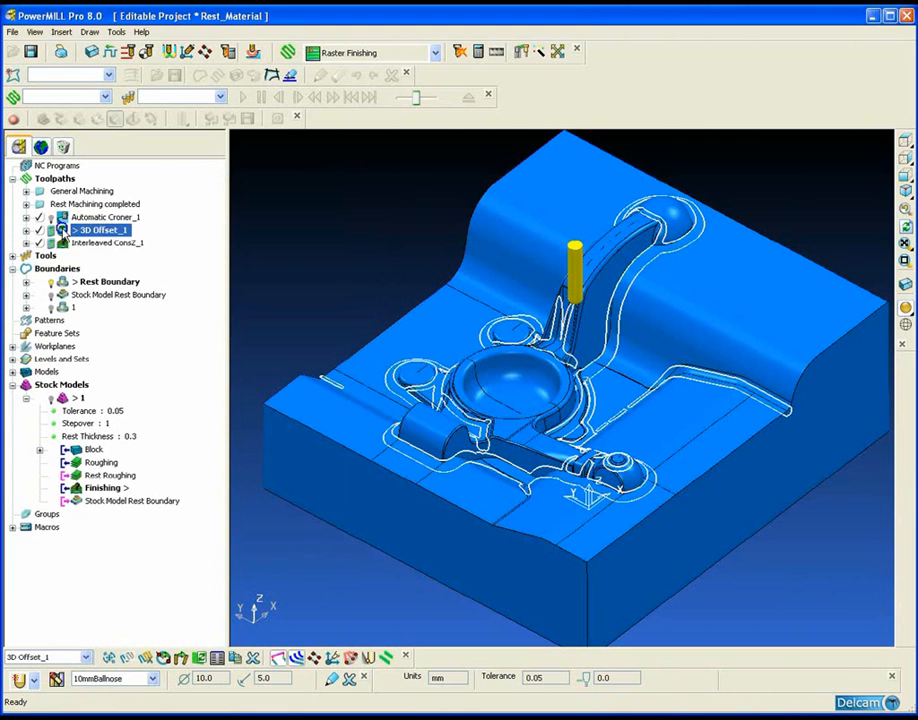
{"action": "double_click", "coordinate": [100, 230]}
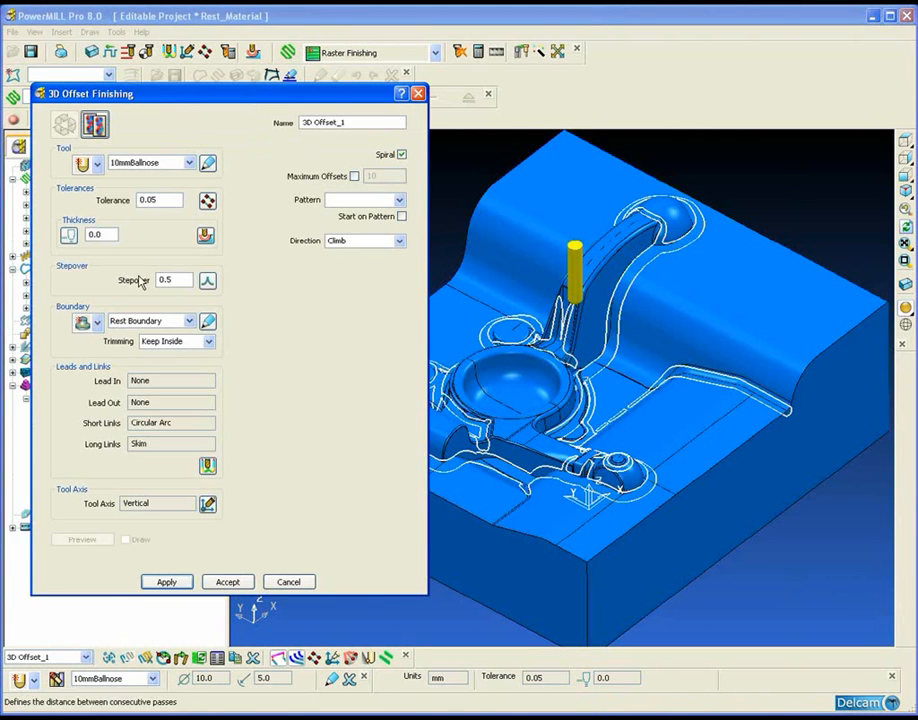
{"action": "left_click", "coordinate": [150, 320]}
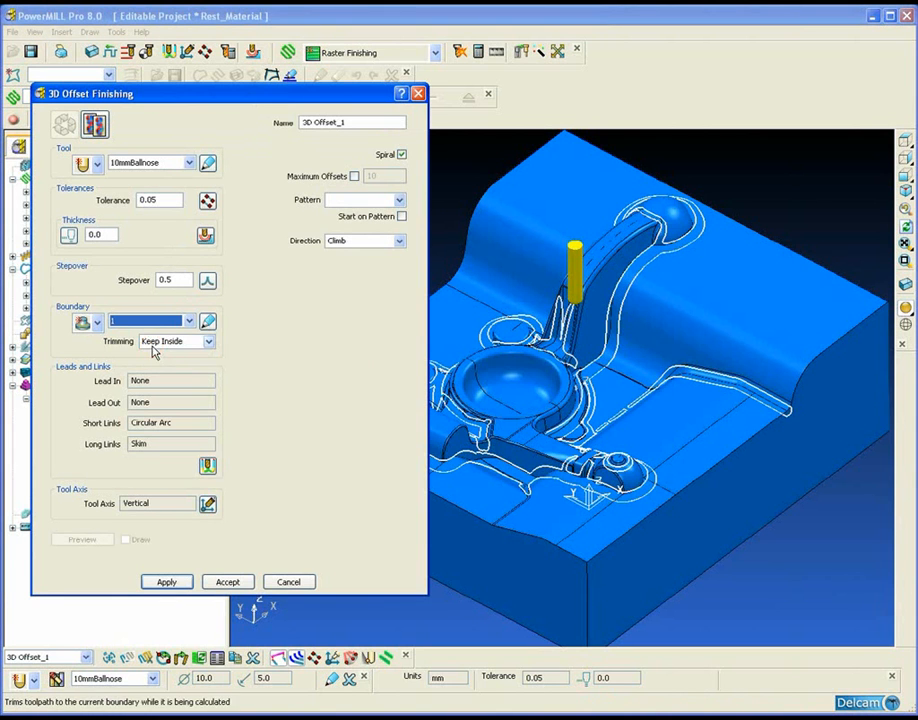
{"action": "left_click", "coordinate": [165, 581]}
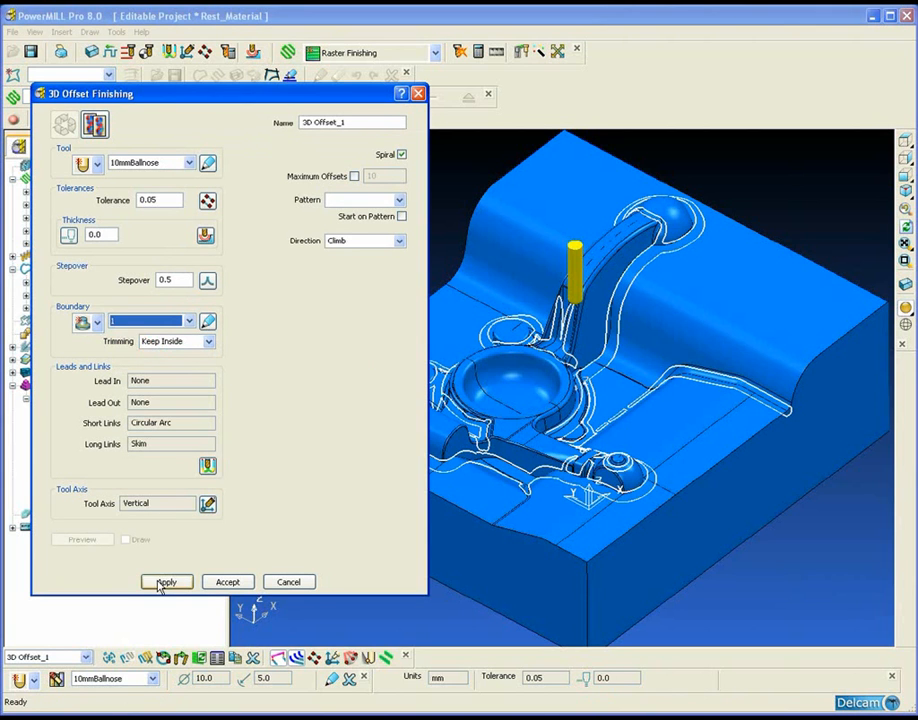
{"action": "left_click", "coordinate": [166, 581]}
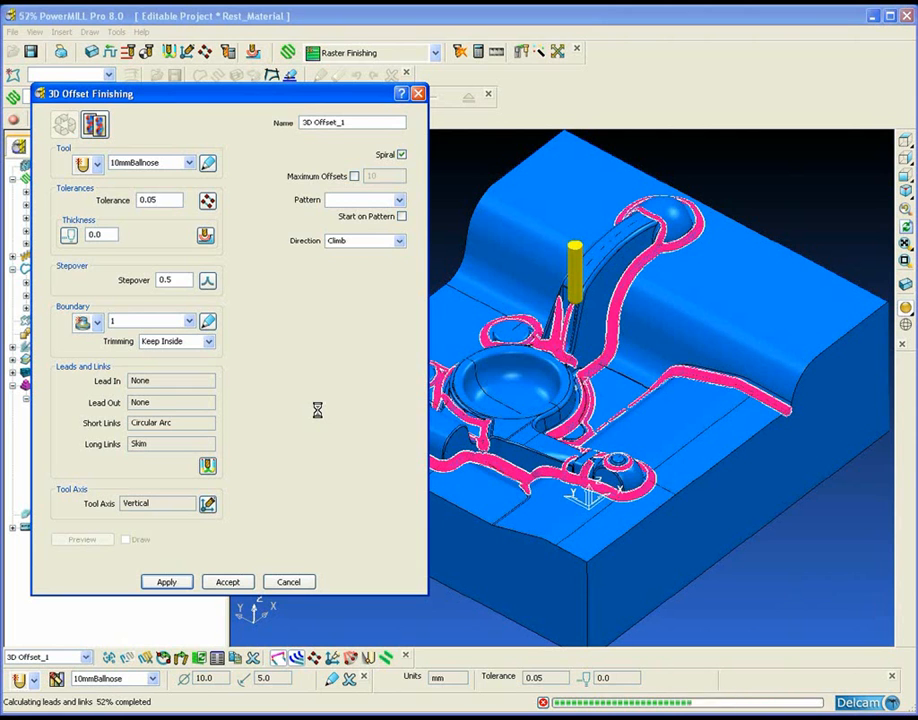
{"action": "left_click", "coordinate": [166, 581]}
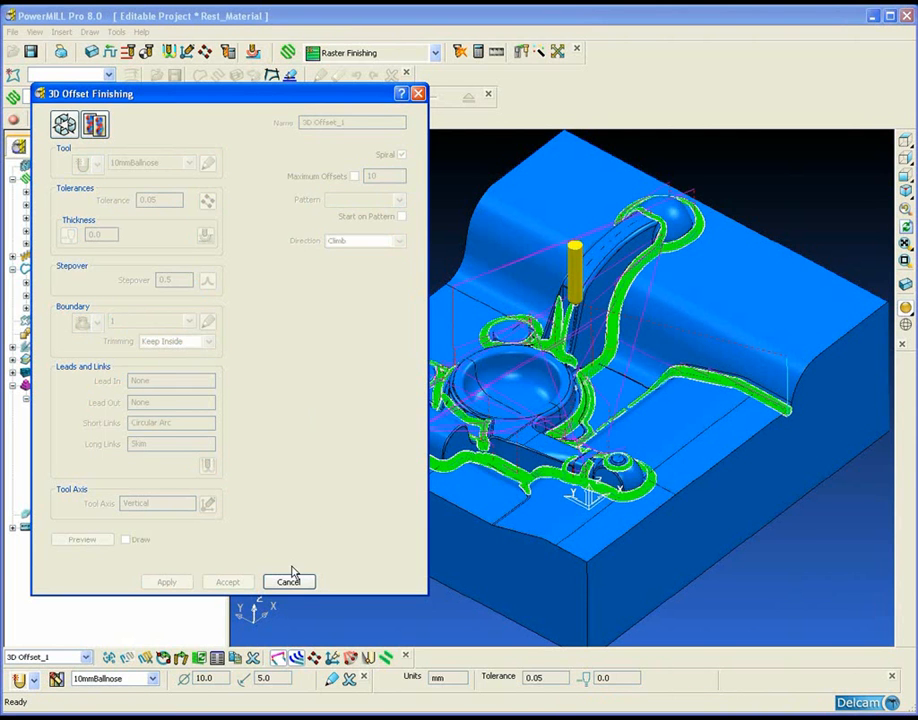
Step: Close 3D Offset settings and start stock model rest boundary 2 from stock model 1
{"action": "left_click", "coordinate": [288, 581]}
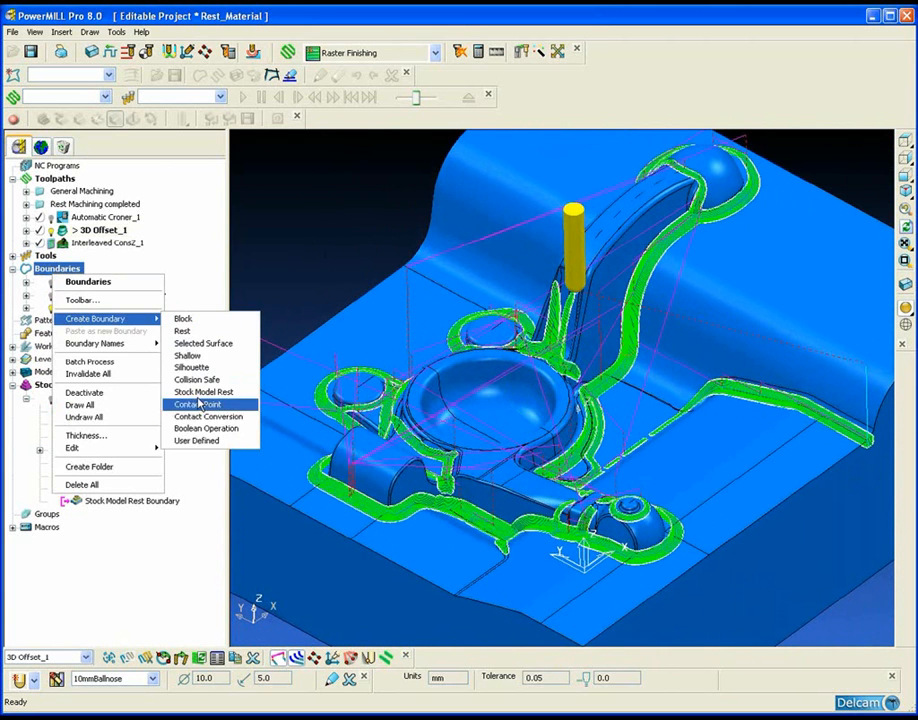
{"action": "mouse_move", "coordinate": [188, 355]}
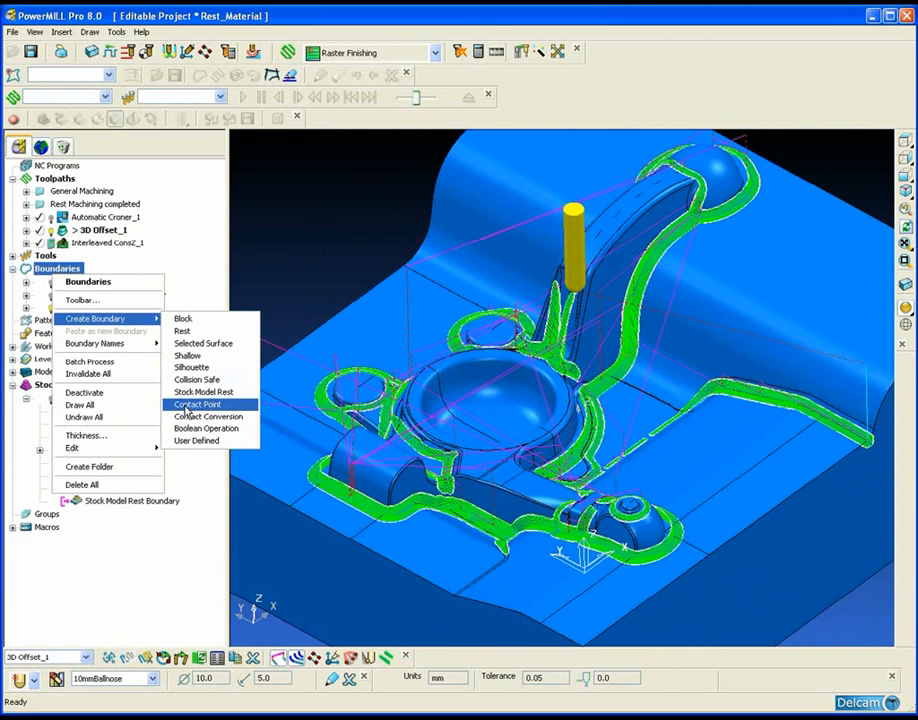
{"action": "left_click", "coordinate": [208, 392]}
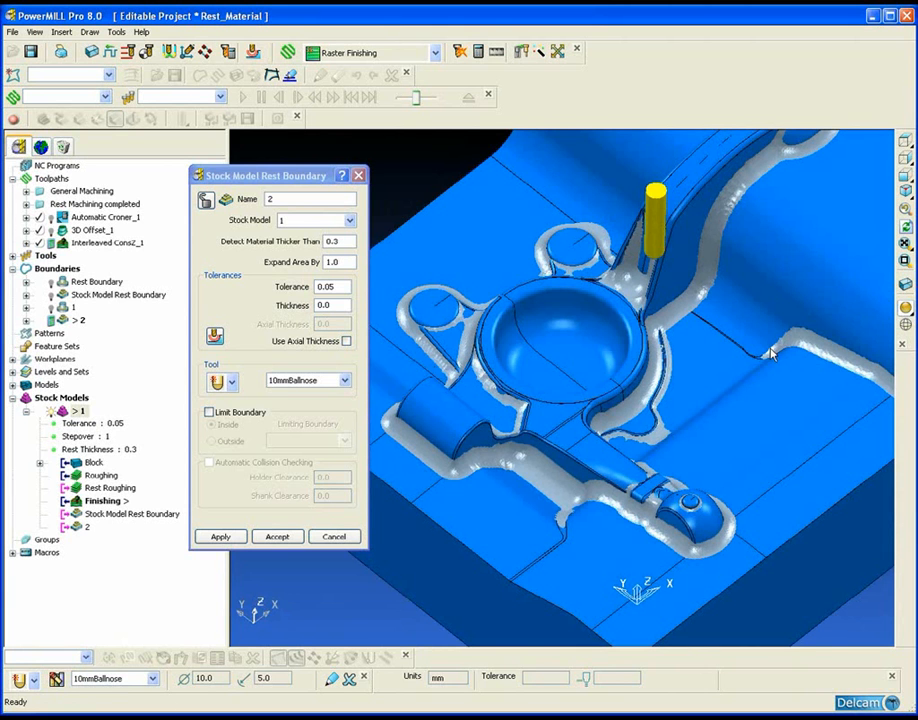
Step: Accept and calculate stock model rest boundary 2, then close its dialog
{"action": "left_click", "coordinate": [220, 536]}
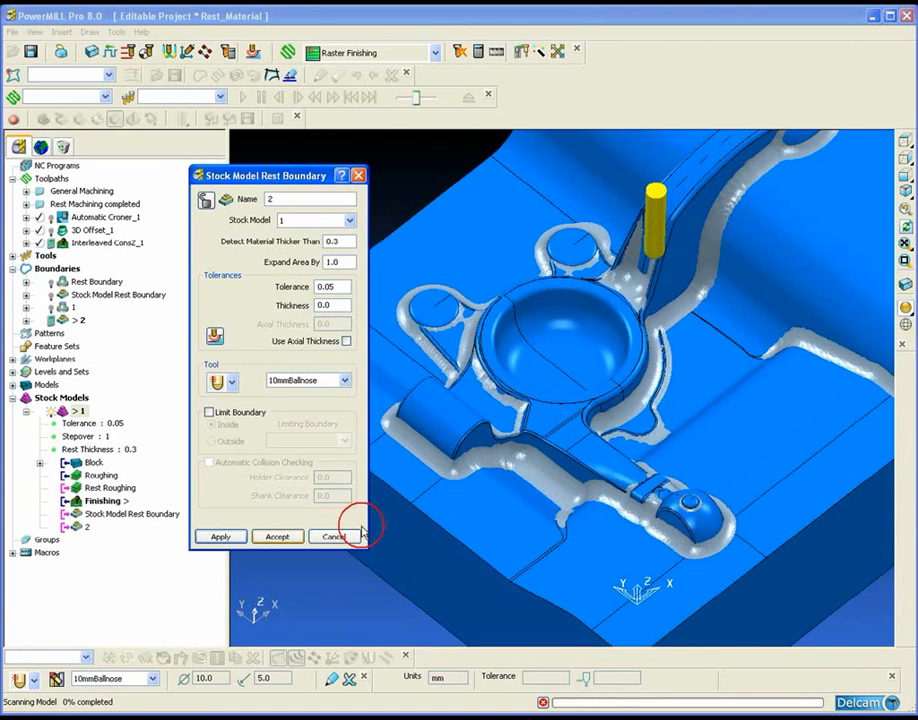
{"action": "left_click", "coordinate": [220, 536]}
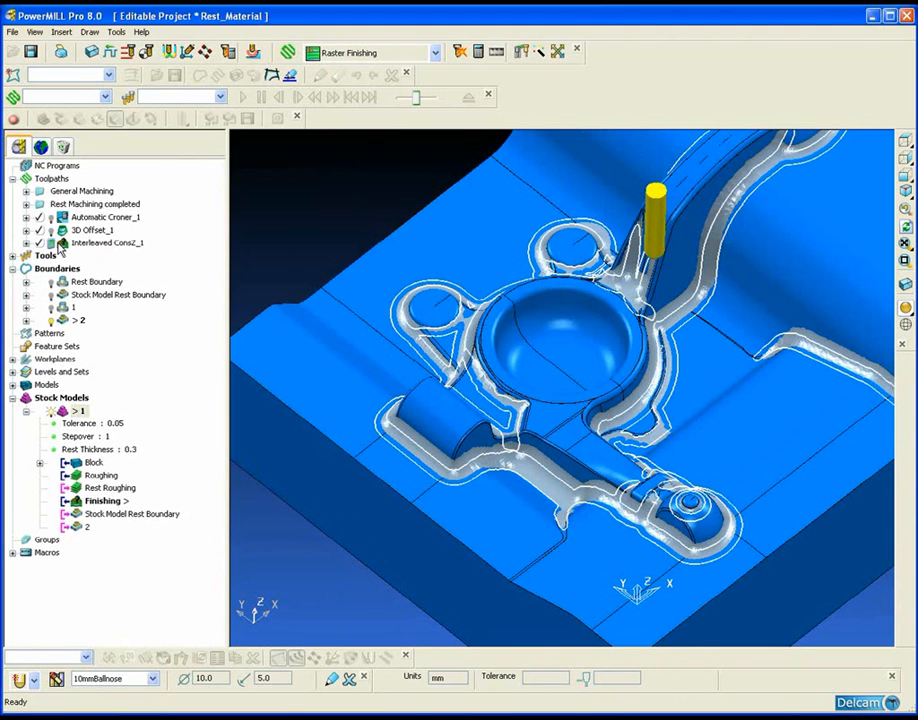
Step: Recalculate Interleaved ConsZ_1 inside boundary 2 and close its settings
{"action": "left_click", "coordinate": [113, 242]}
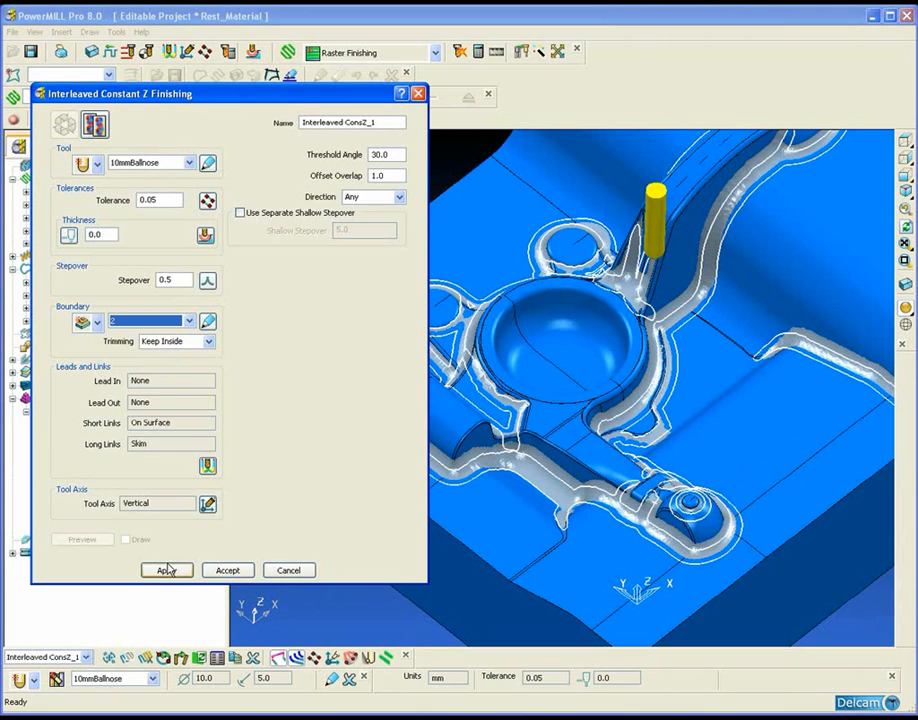
{"action": "left_click", "coordinate": [166, 570]}
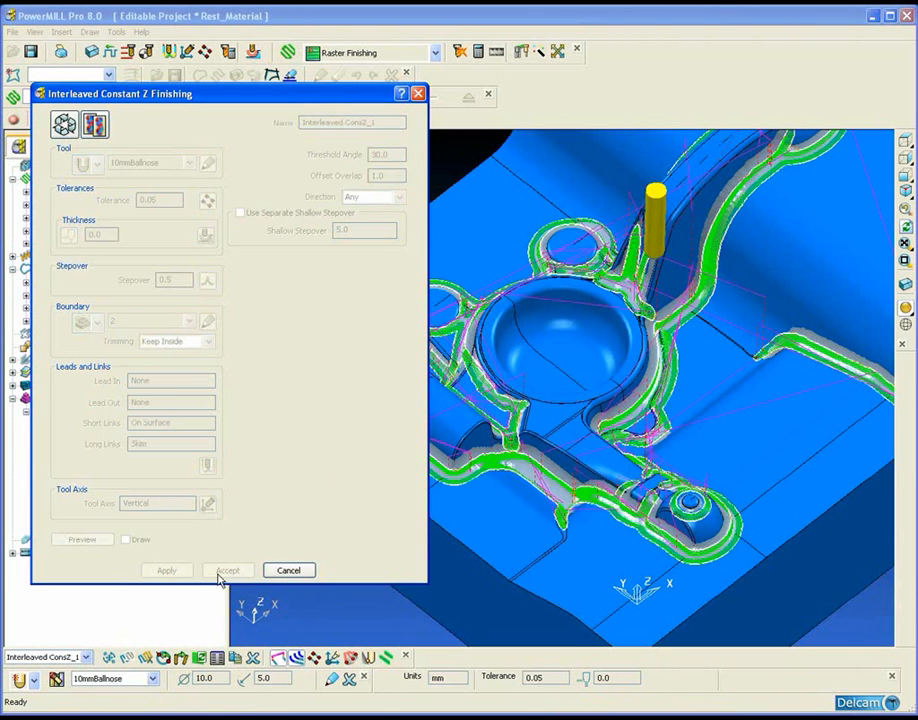
{"action": "left_click", "coordinate": [227, 570]}
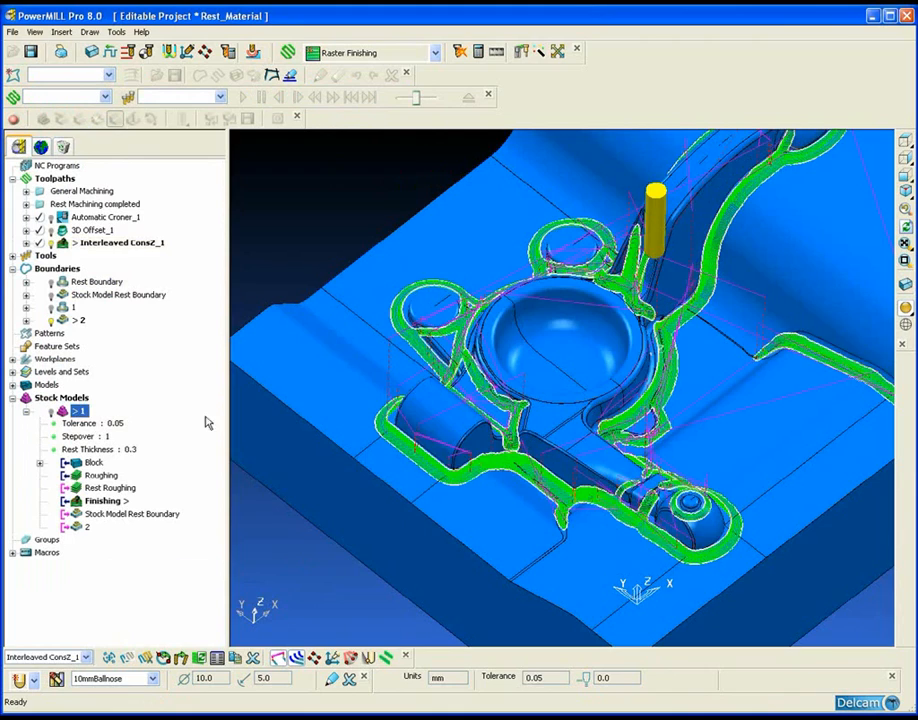